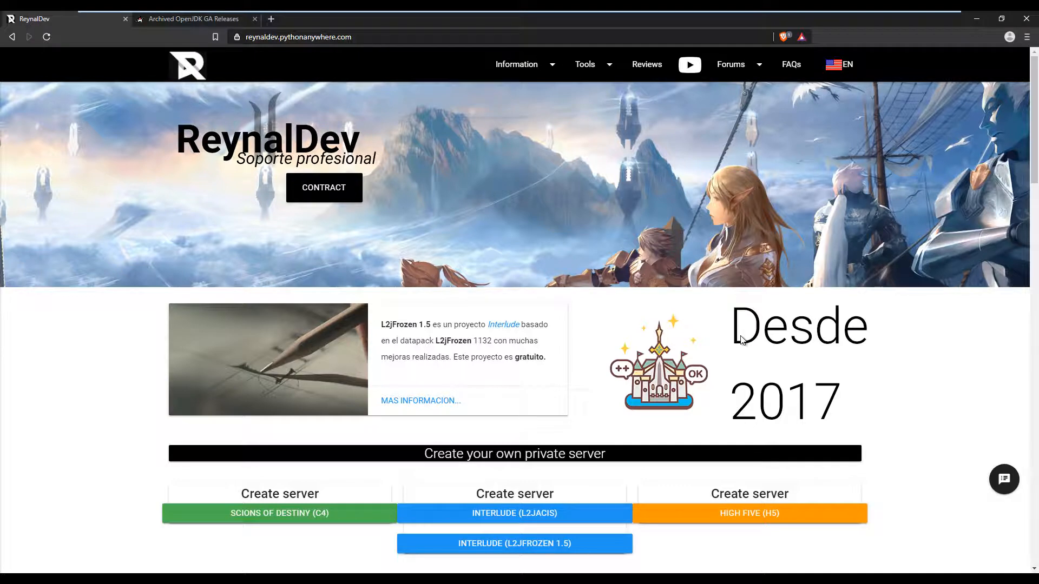
Show the archived releases page at the JDK 11.0.2 (build 11.0.2+9) Windows 64-bit entry.
left_click(192, 18)
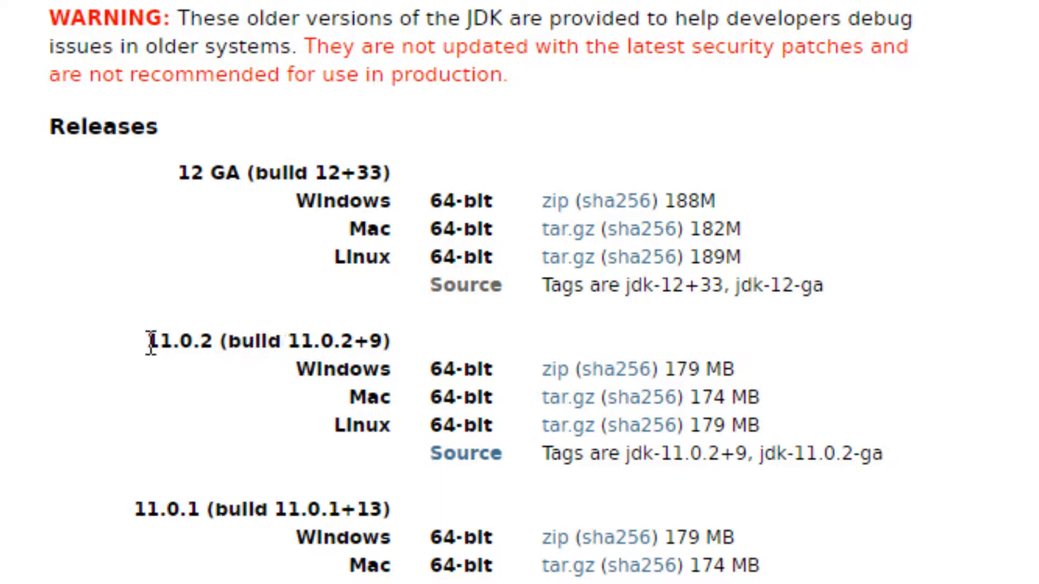
mouse_move(177, 341)
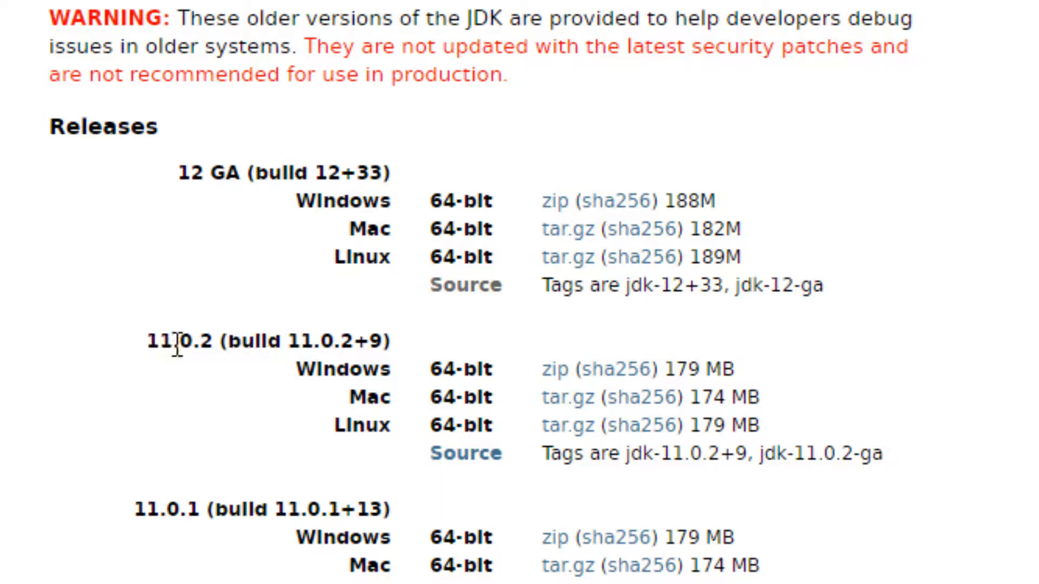
mouse_move(262, 437)
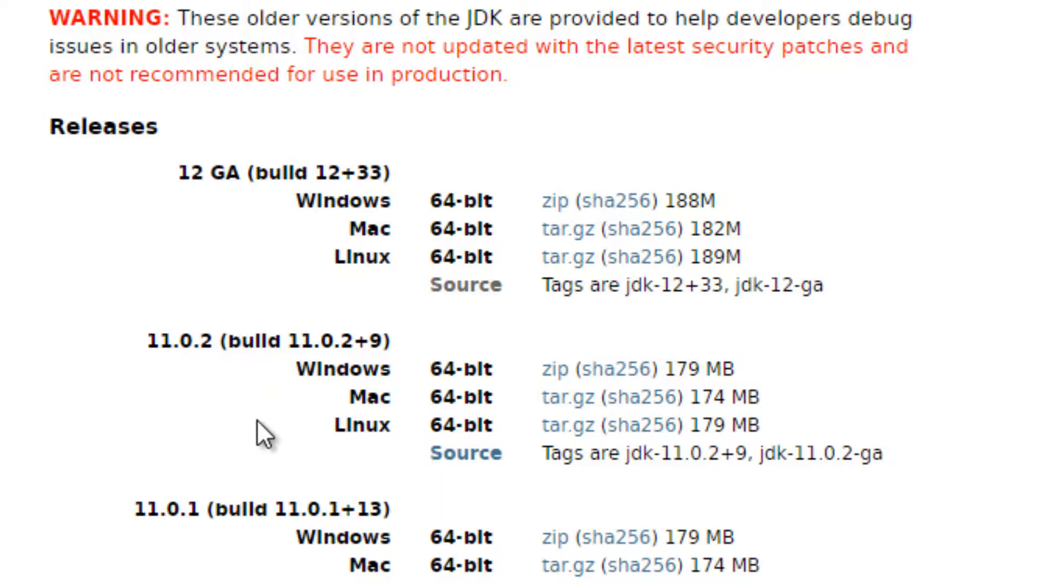
mouse_move(331, 369)
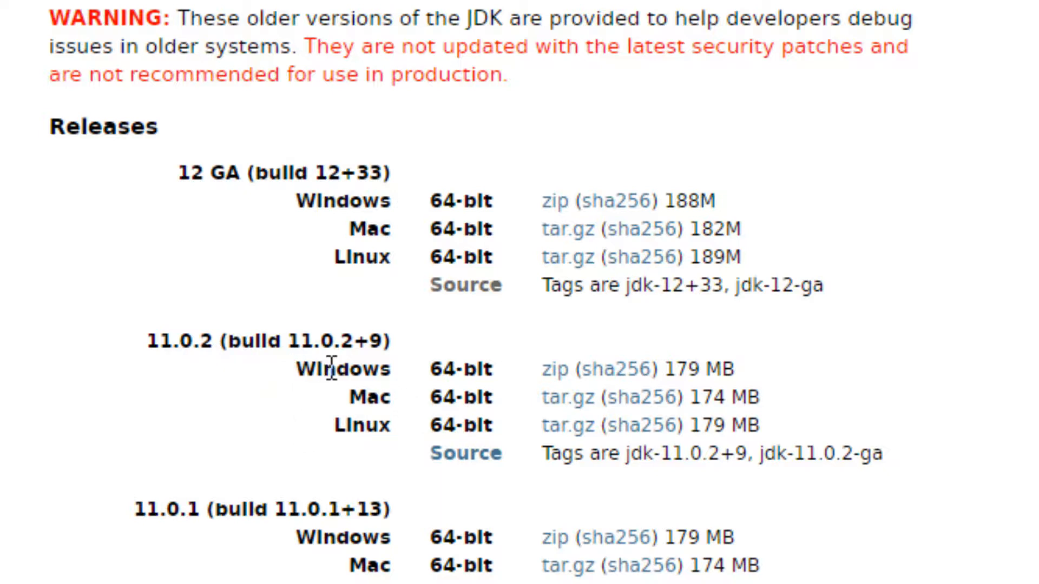
double_click(341, 370)
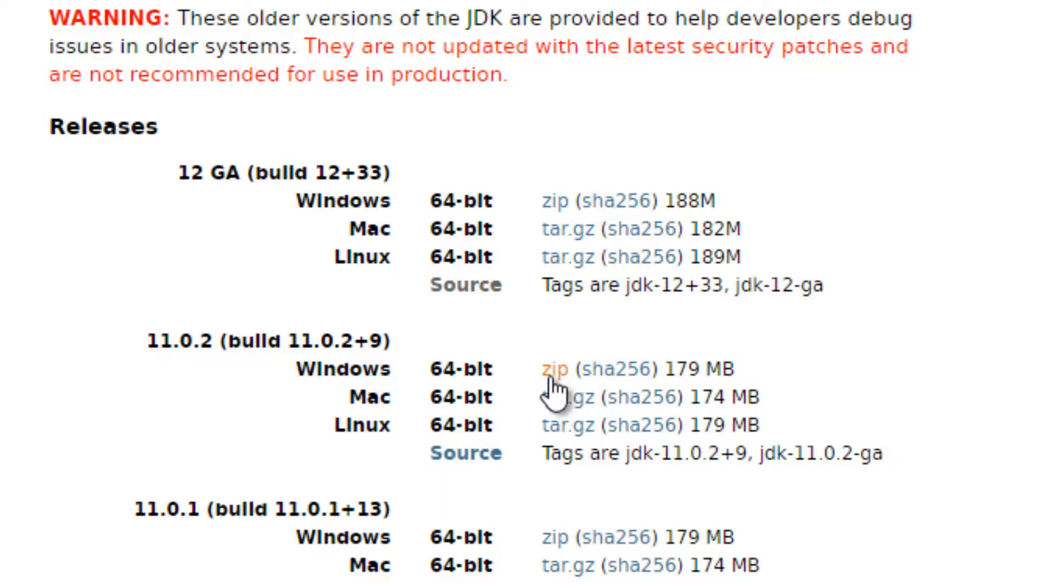
mouse_move(560, 394)
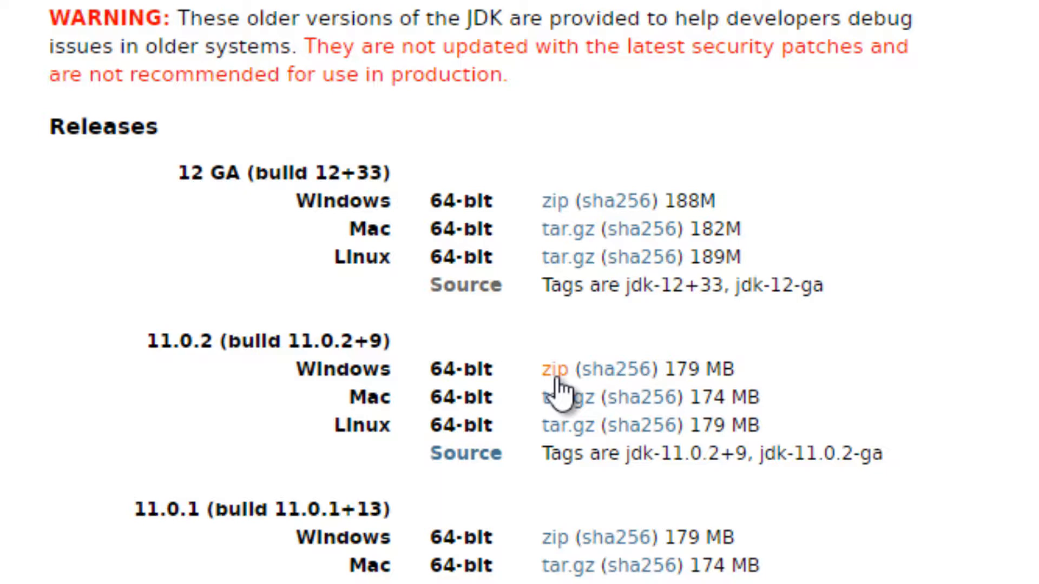
Download openjdk-11.0.2_windows-x64_bin.zip into the Downloads folder.
left_click(556, 369)
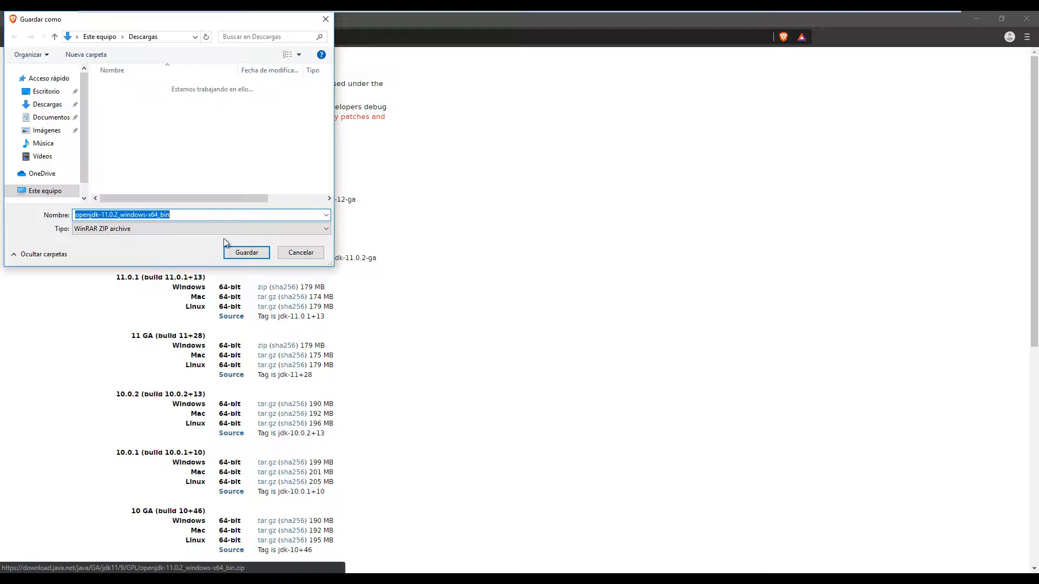
left_click(246, 252)
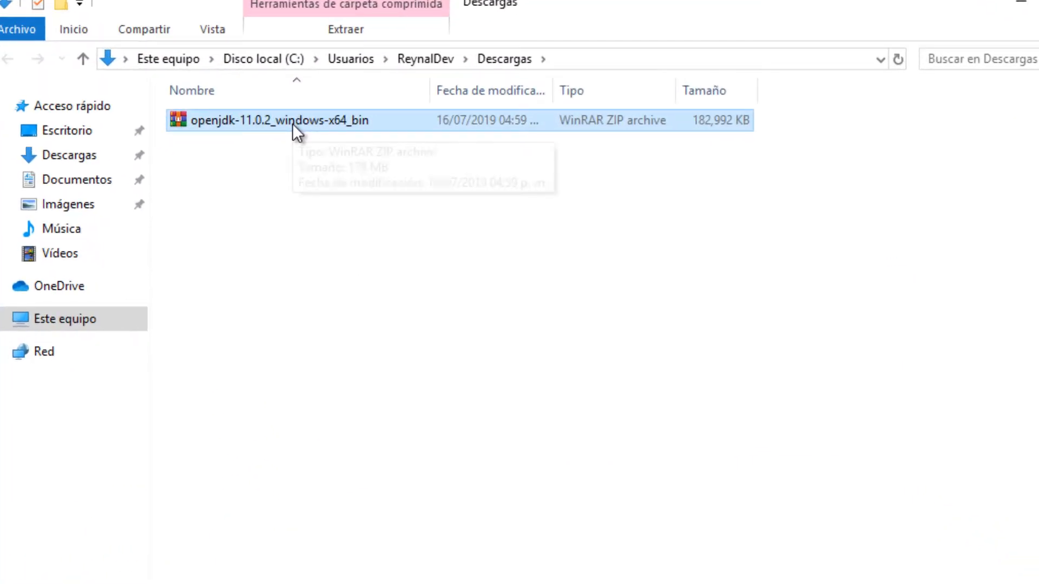
Extract the zip here and cut the resulting jdk-11.0.2 folder for moving.
right_click(279, 120)
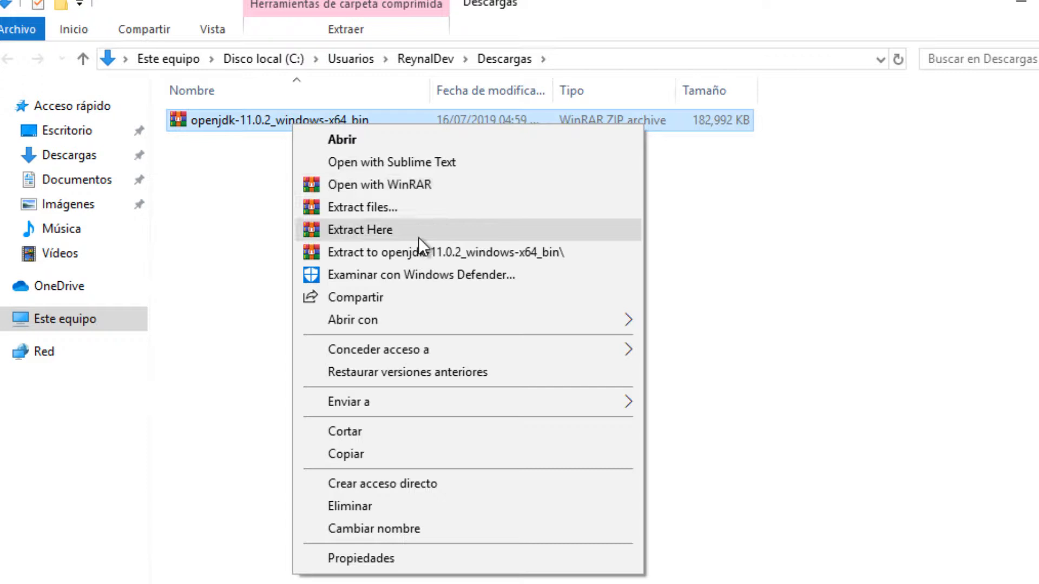
left_click(359, 229)
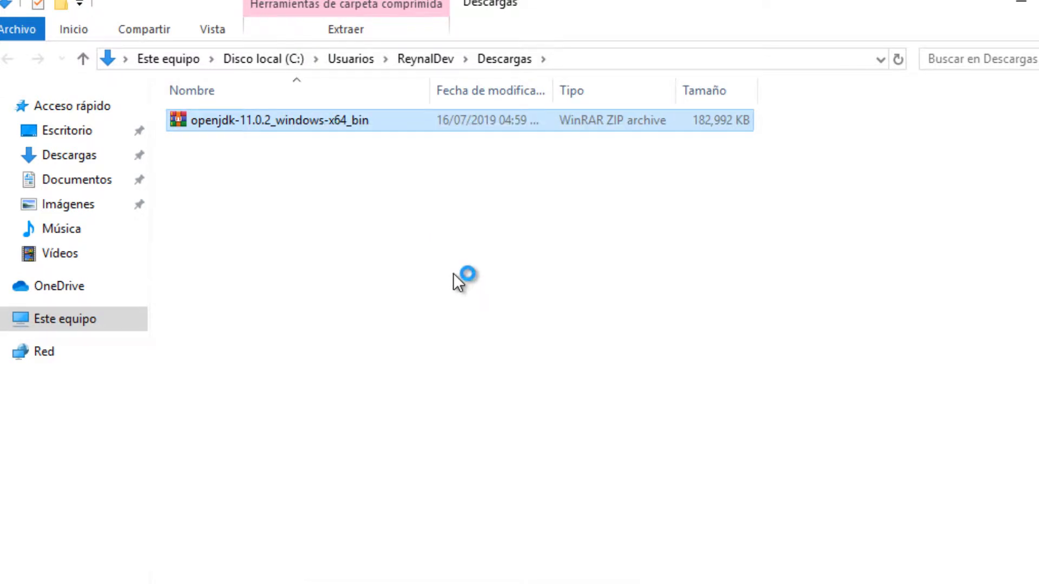
double_click(277, 121)
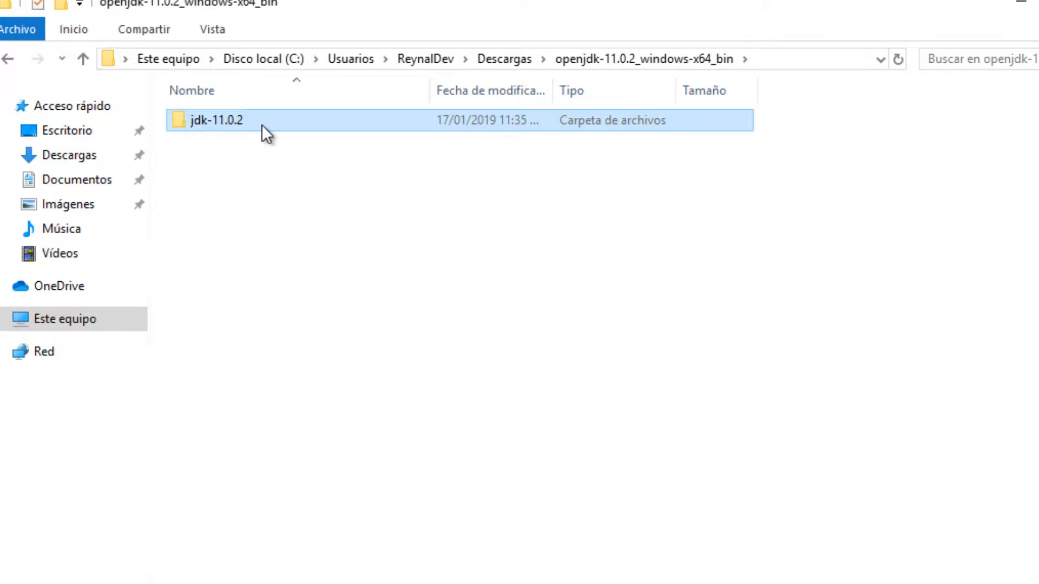
right_click(216, 120)
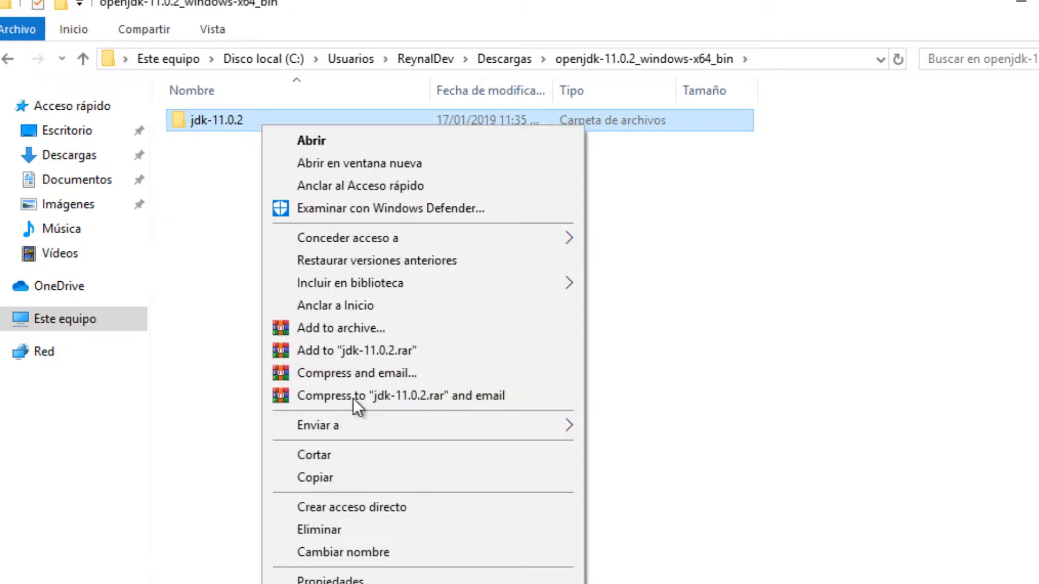
left_click(330, 429)
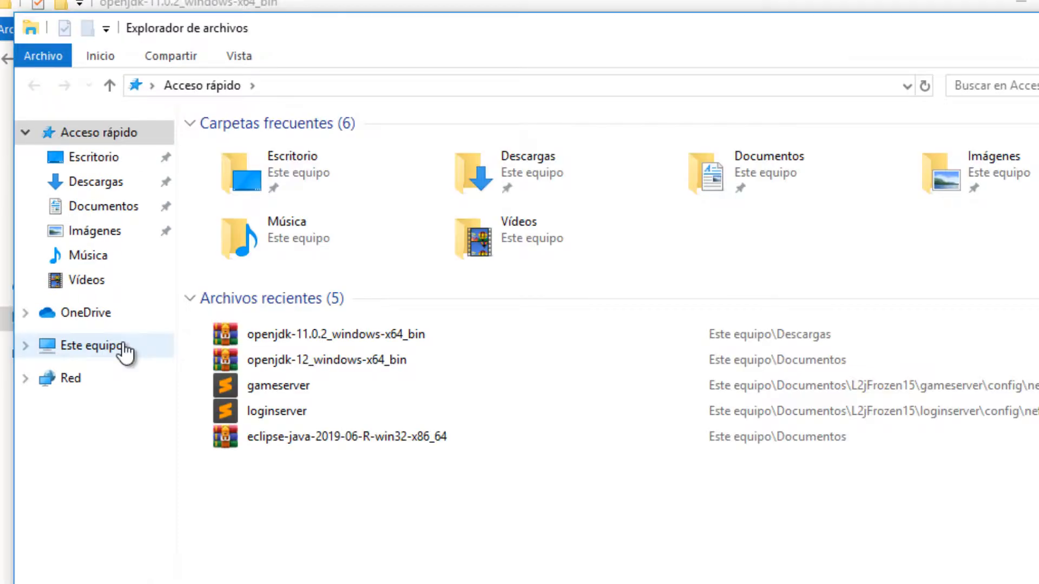
Create a Java folder inside C:\Archivos de programa and enter it.
left_click(97, 346)
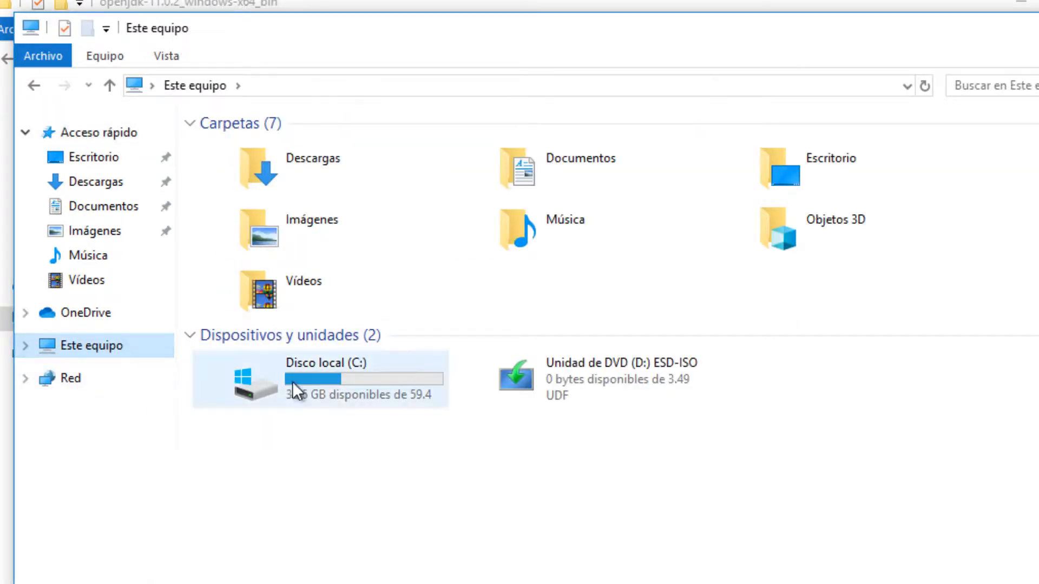
double_click(312, 379)
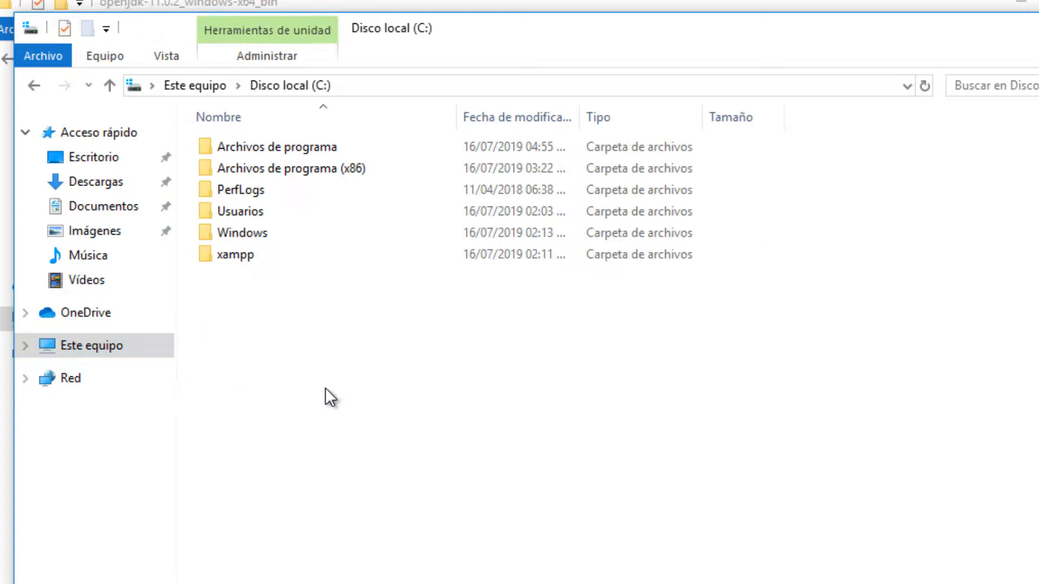
left_click(276, 146)
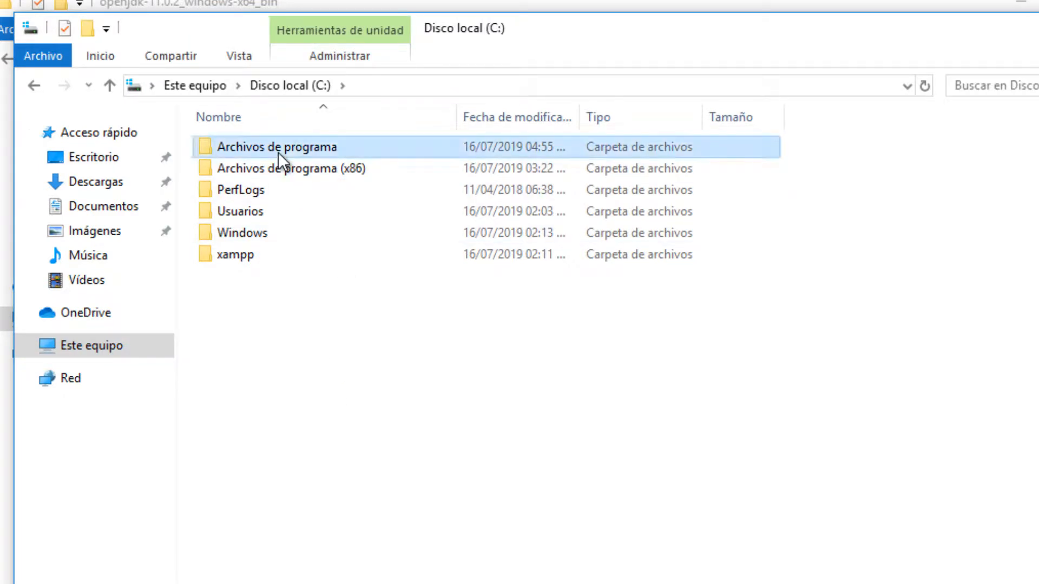
double_click(276, 146)
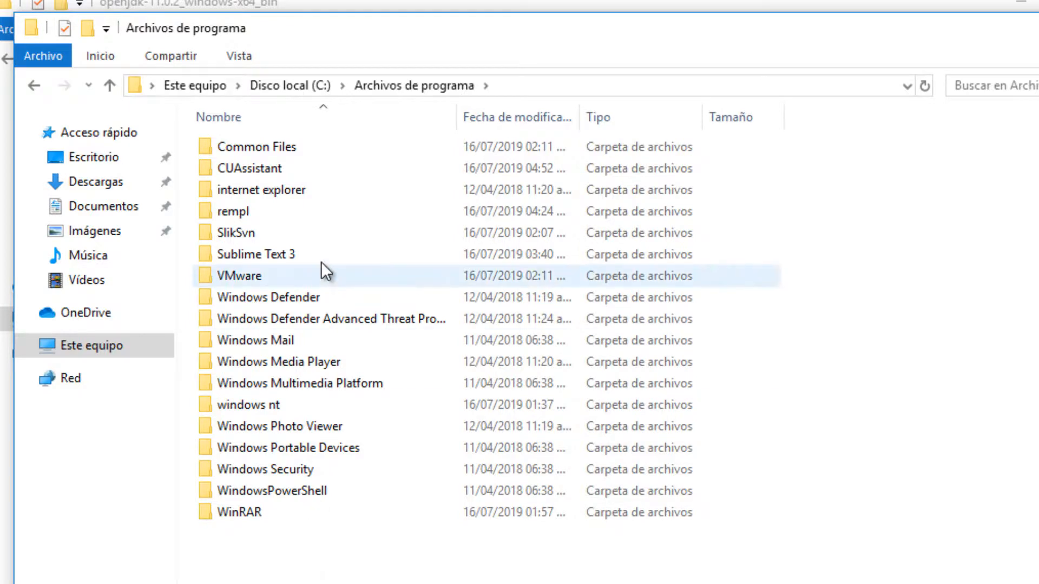
left_click(233, 212)
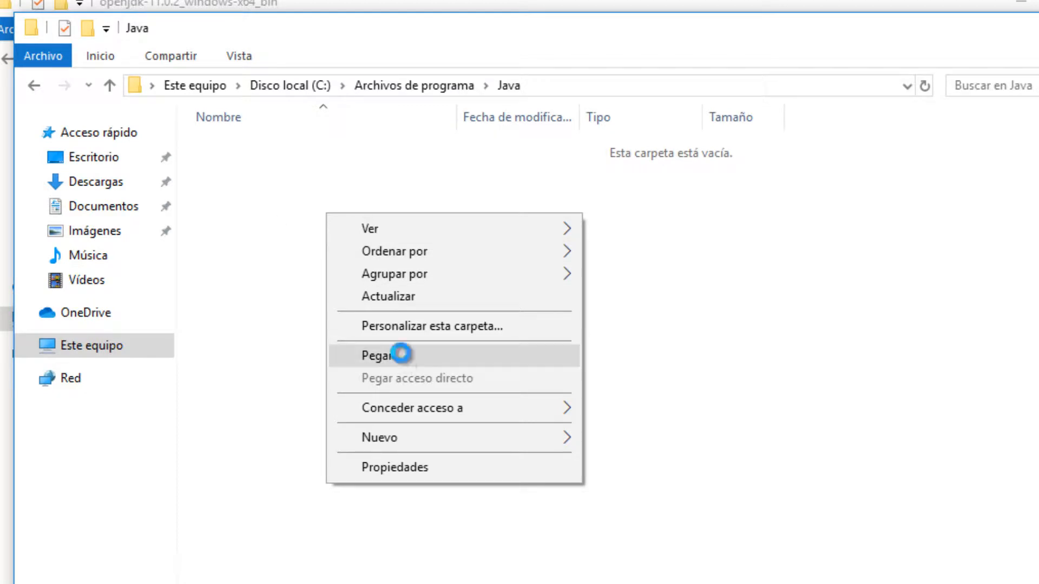
Paste jdk-11.0.2 into the Java folder, granting administrator permission.
left_click(379, 355)
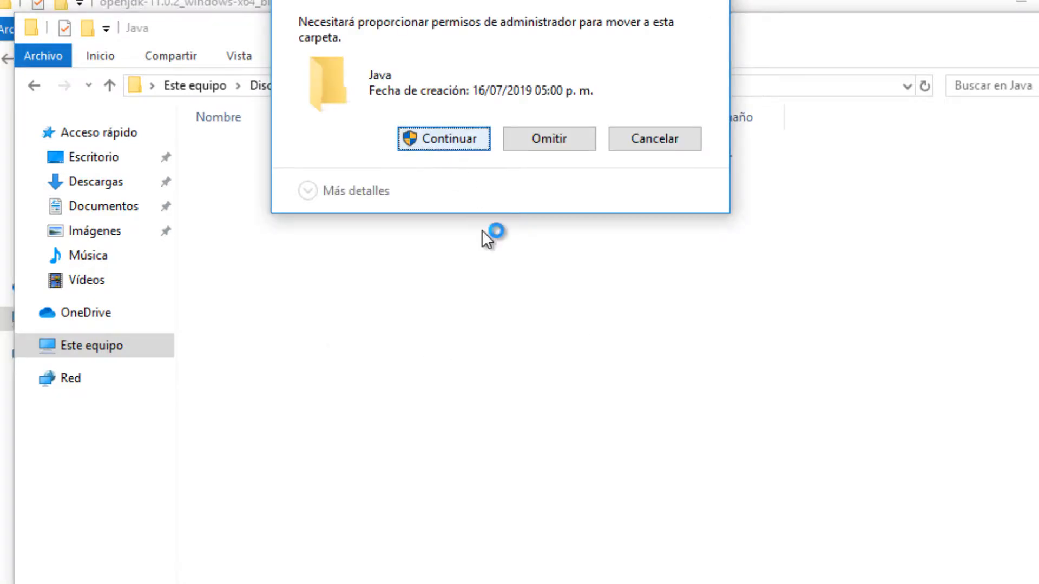
left_click(444, 139)
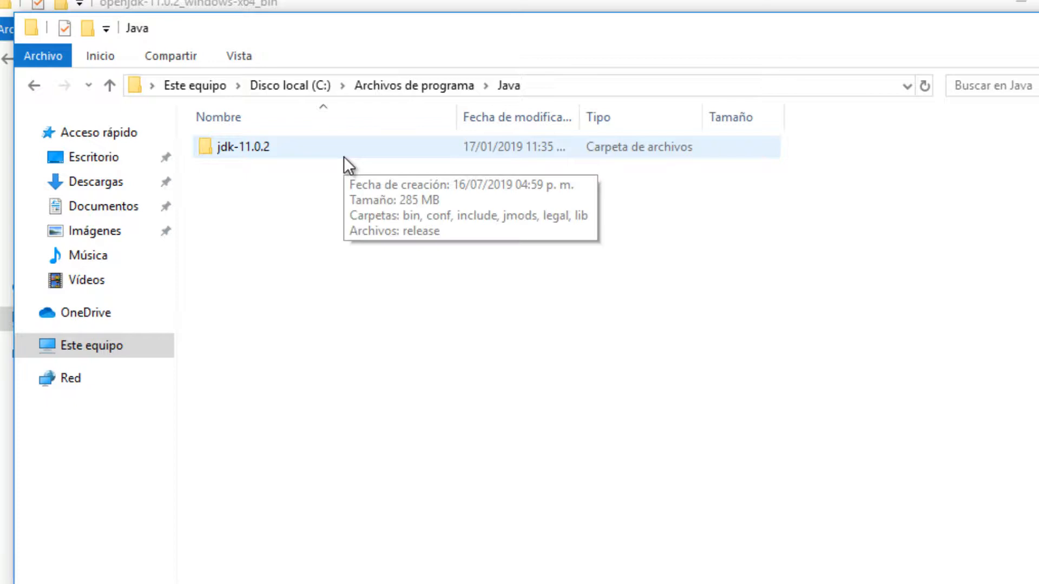
Navigate into jdk-11.0.2\bin and select its full path C:\Program Files\Java\jdk-11.0.2\bin.
left_click(464, 86)
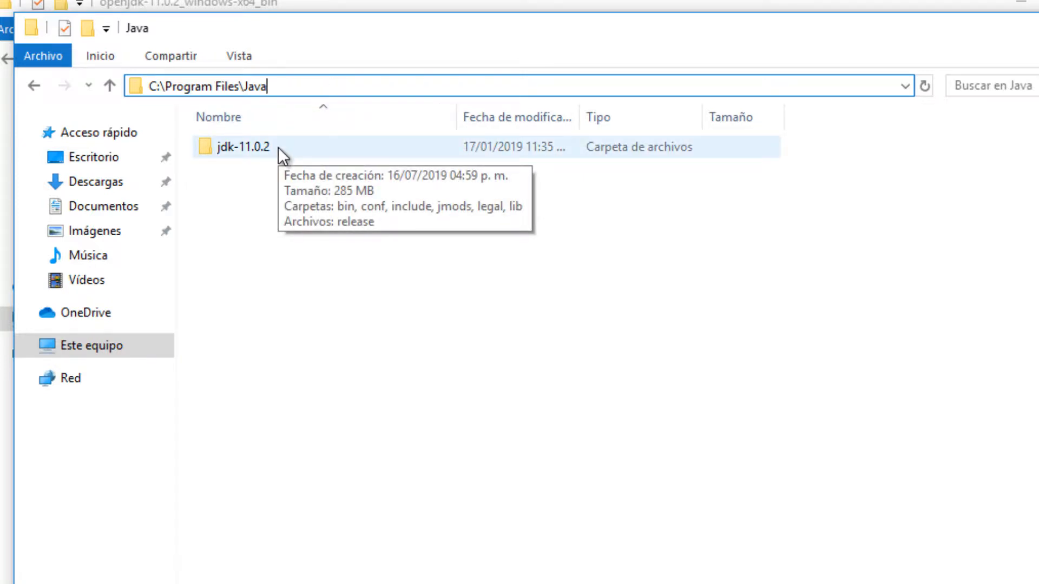
double_click(245, 146)
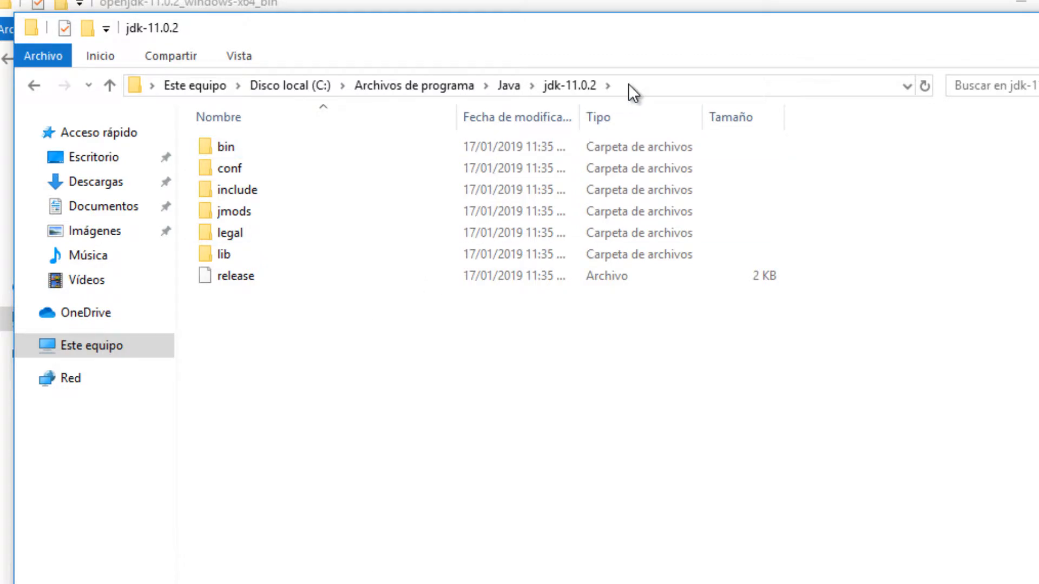
mouse_move(305, 158)
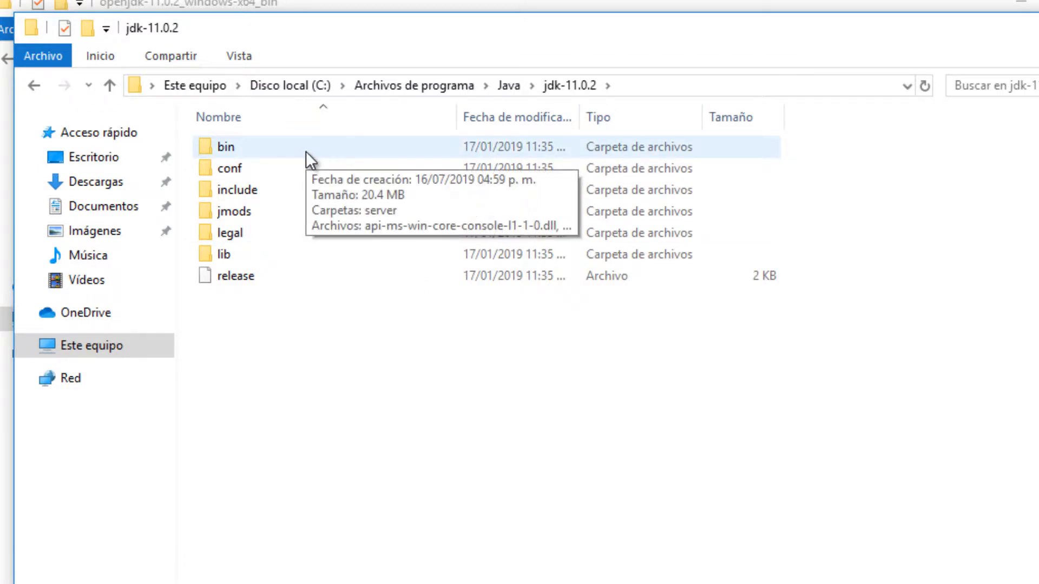
double_click(225, 147)
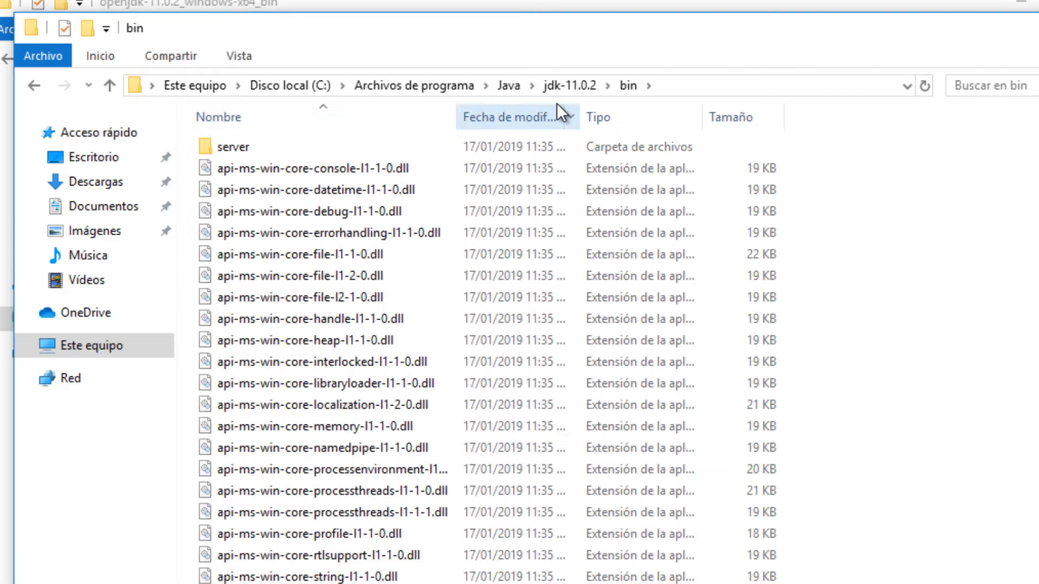
left_click(464, 85)
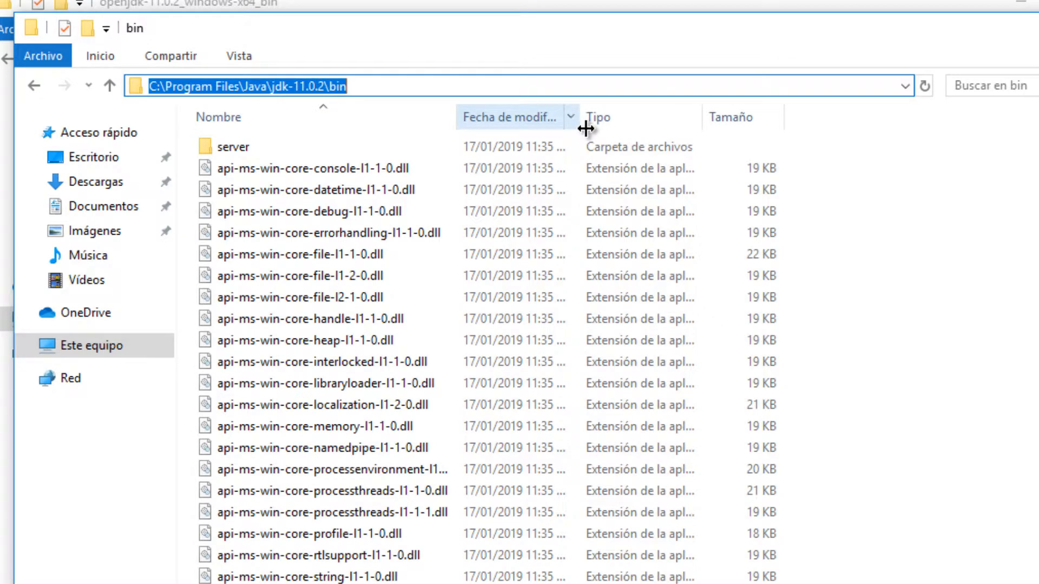
mouse_move(531, 117)
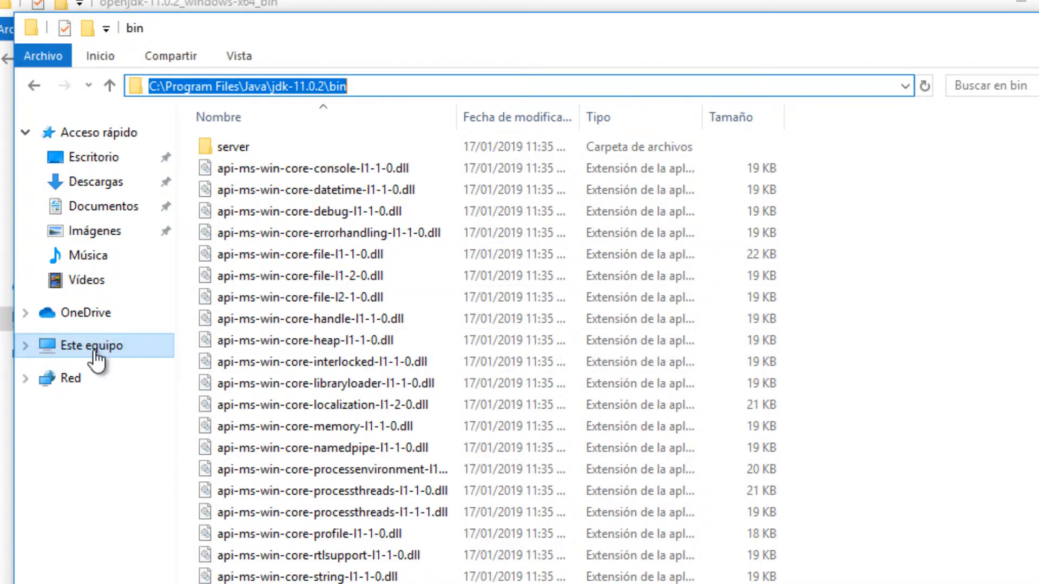
mouse_move(107, 364)
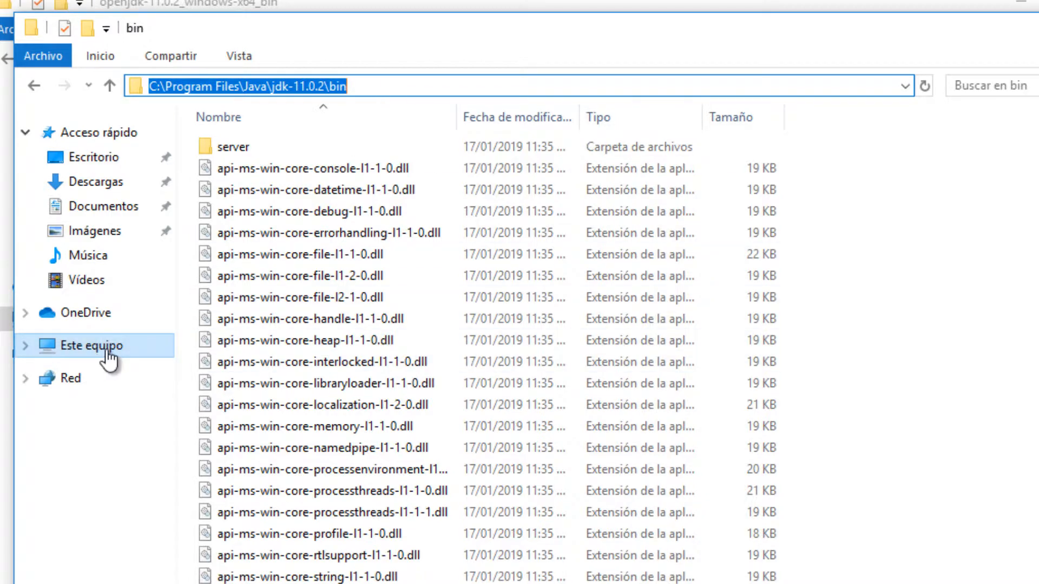
Reach the Environment Variables dialog via Este equipo properties and select the user Path.
right_click(79, 300)
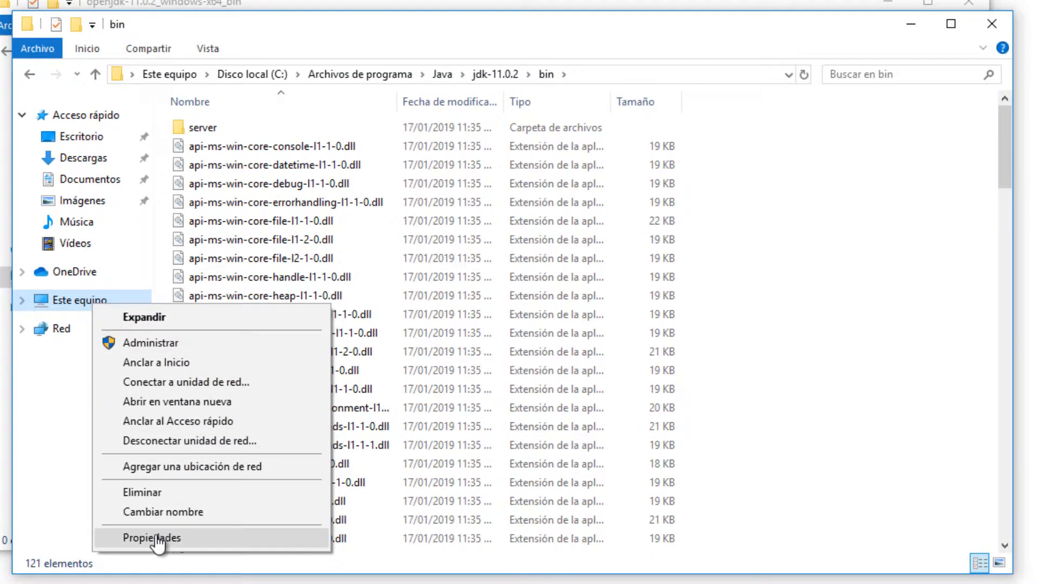
left_click(151, 538)
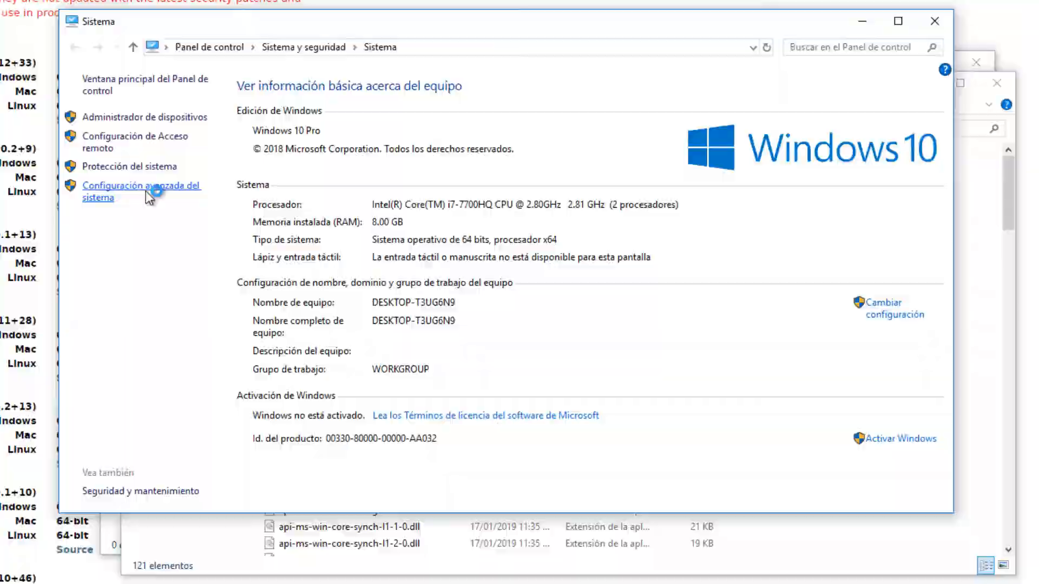
left_click(140, 192)
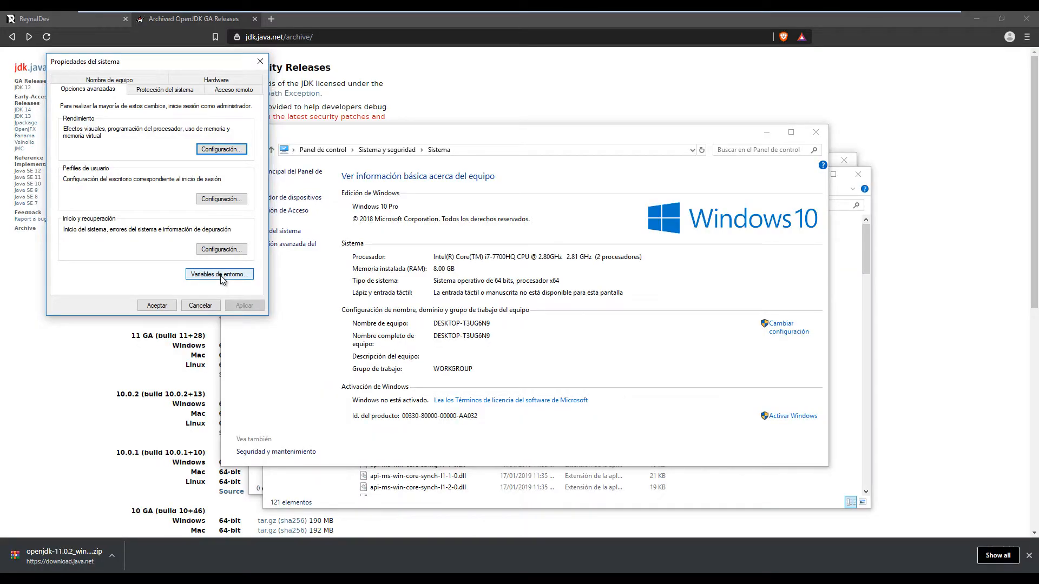
left_click(219, 273)
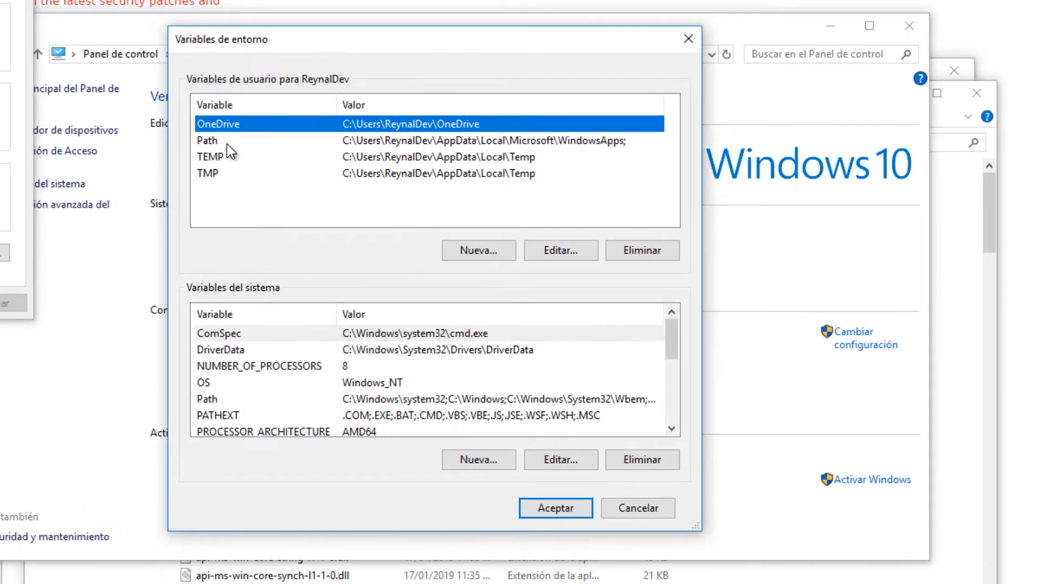
left_click(208, 140)
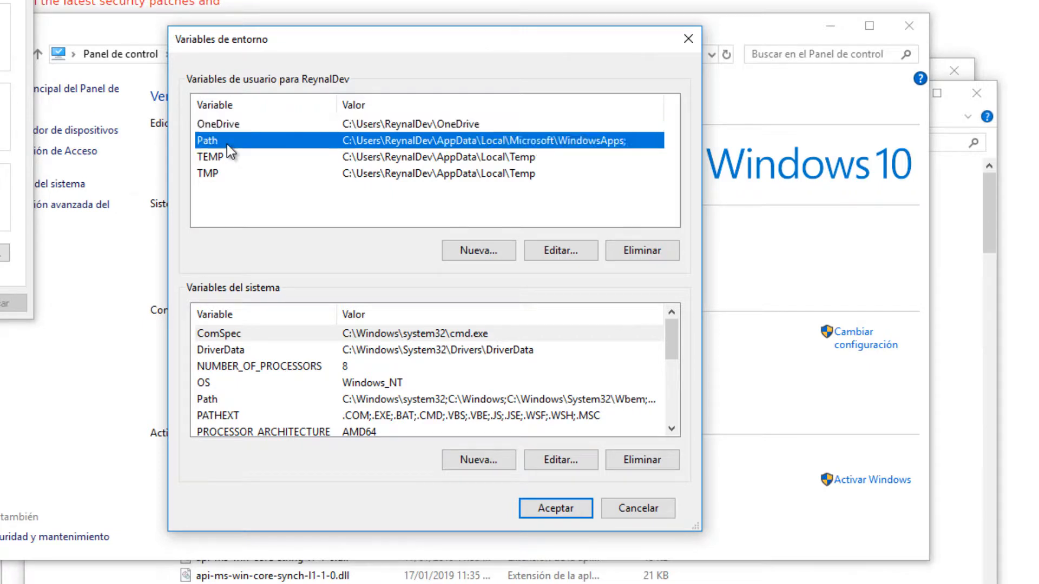
mouse_move(277, 156)
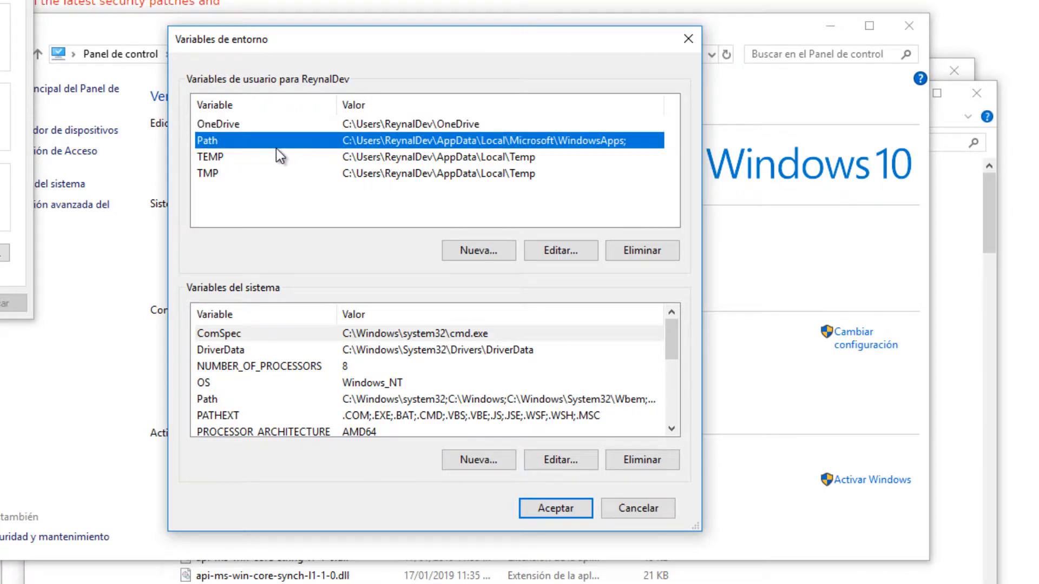
mouse_move(338, 152)
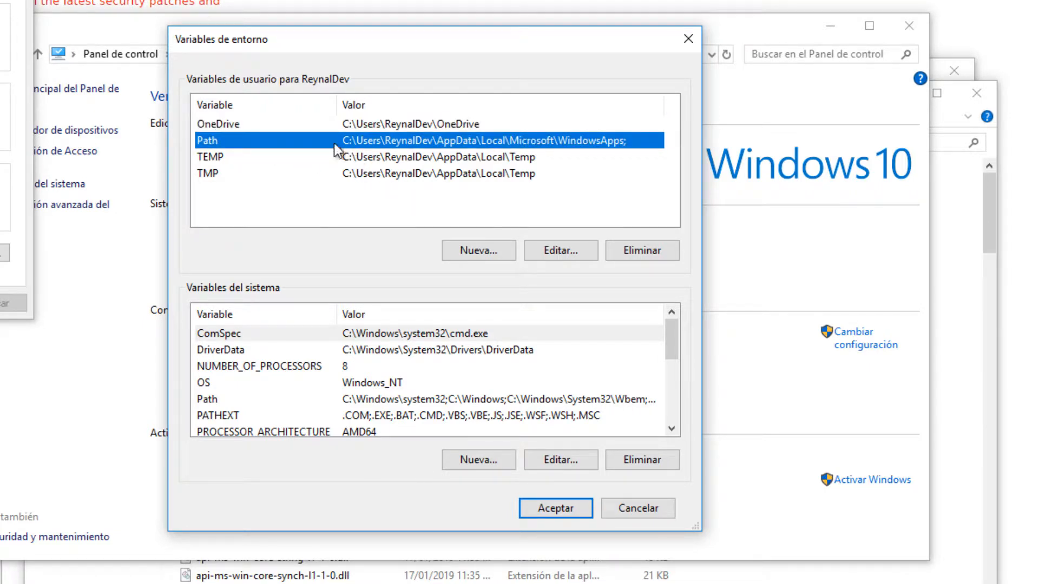
Add C:\Program Files\Java\jdk-11.0.2\bin as a new user Path entry and confirm.
left_click(560, 250)
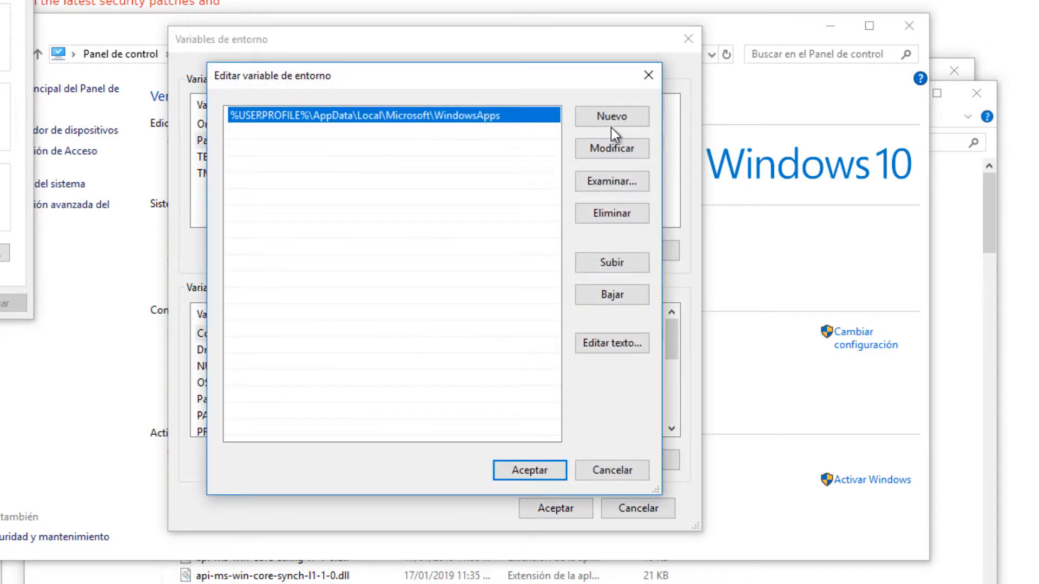
left_click(612, 117)
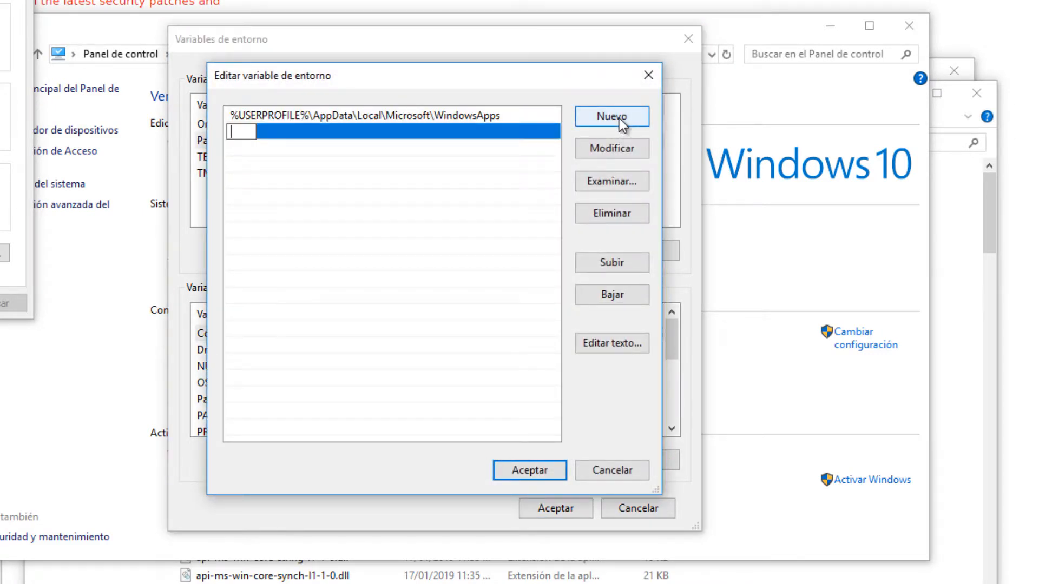
type("C:\\Program Files\\Java\\jdk-11.0.2\\bin")
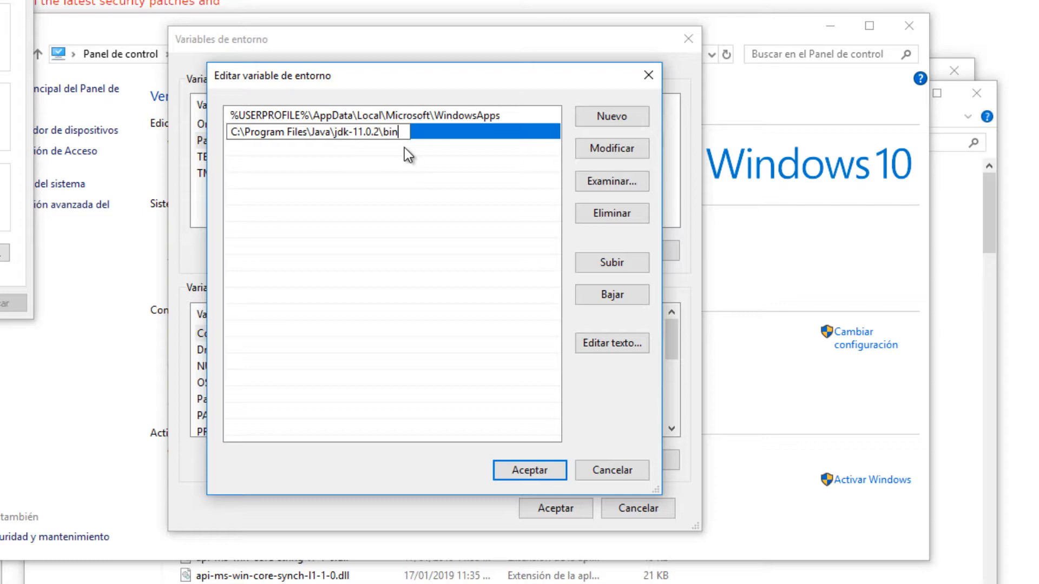
mouse_move(407, 137)
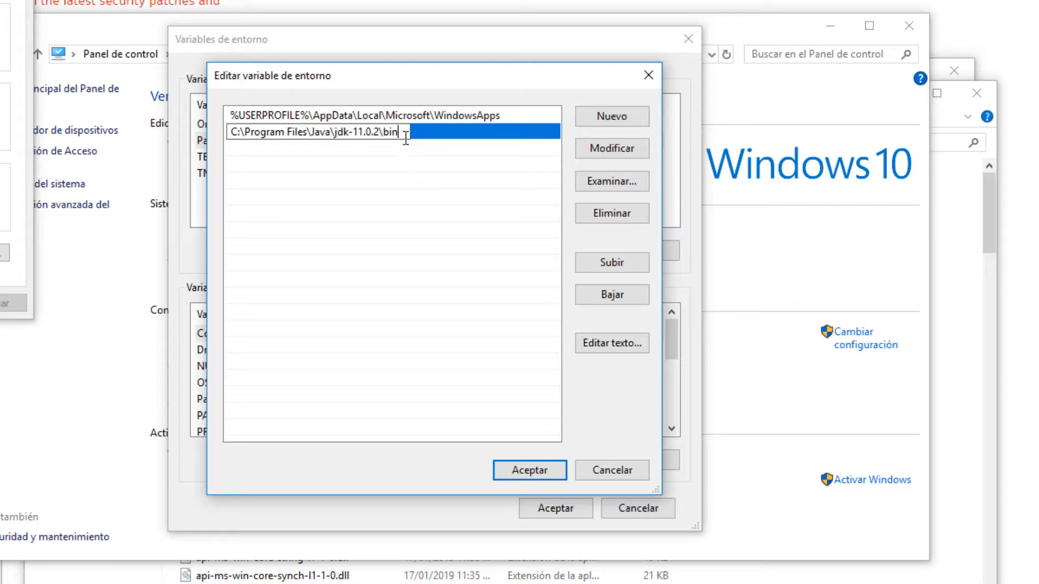
double_click(382, 137)
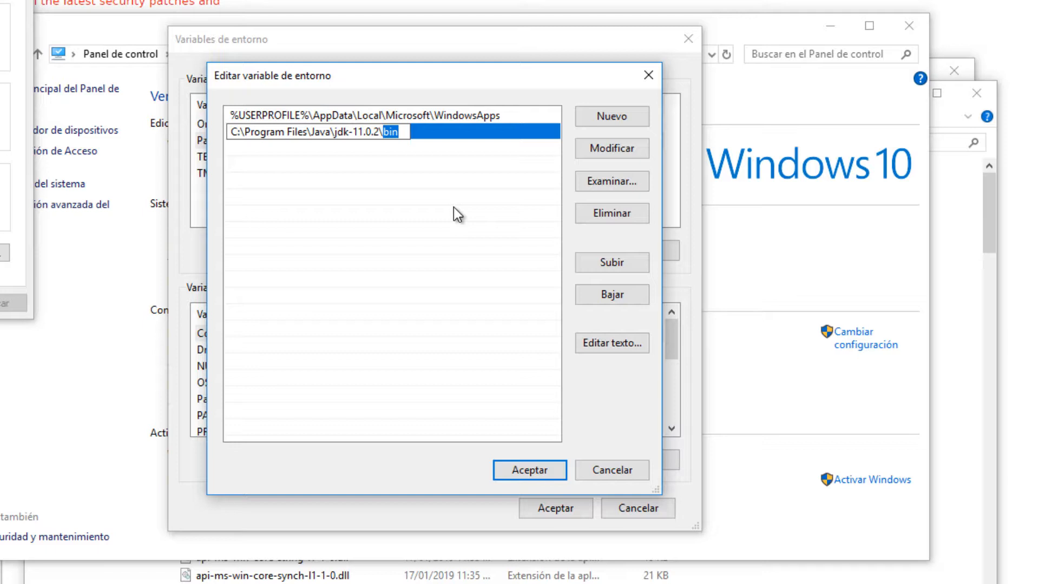
left_click(529, 470)
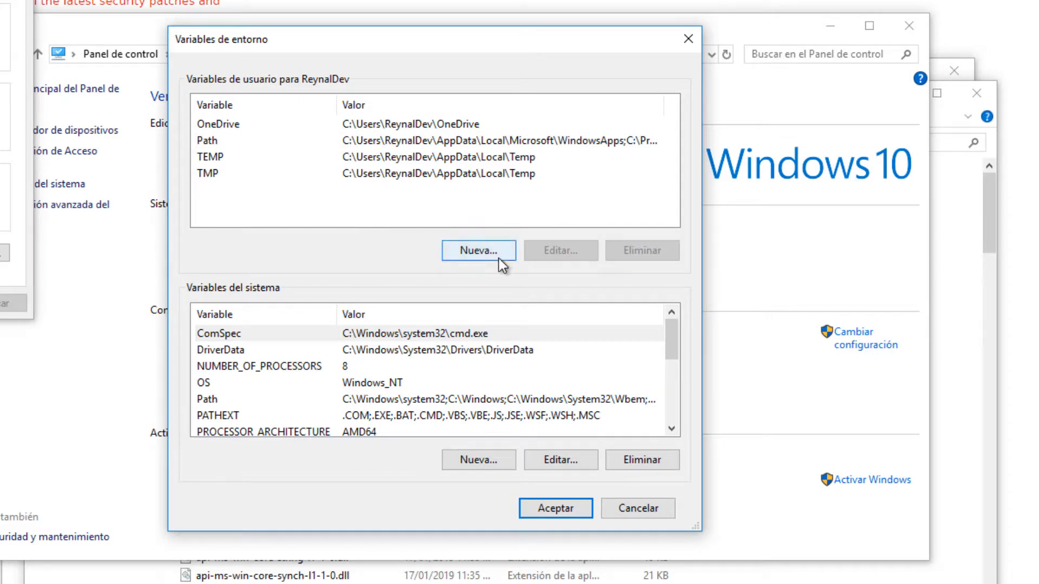
Define user variable JAVA_HOME with value C:\Program Files\Java\jdk-11.0.2 and confirm.
left_click(479, 250)
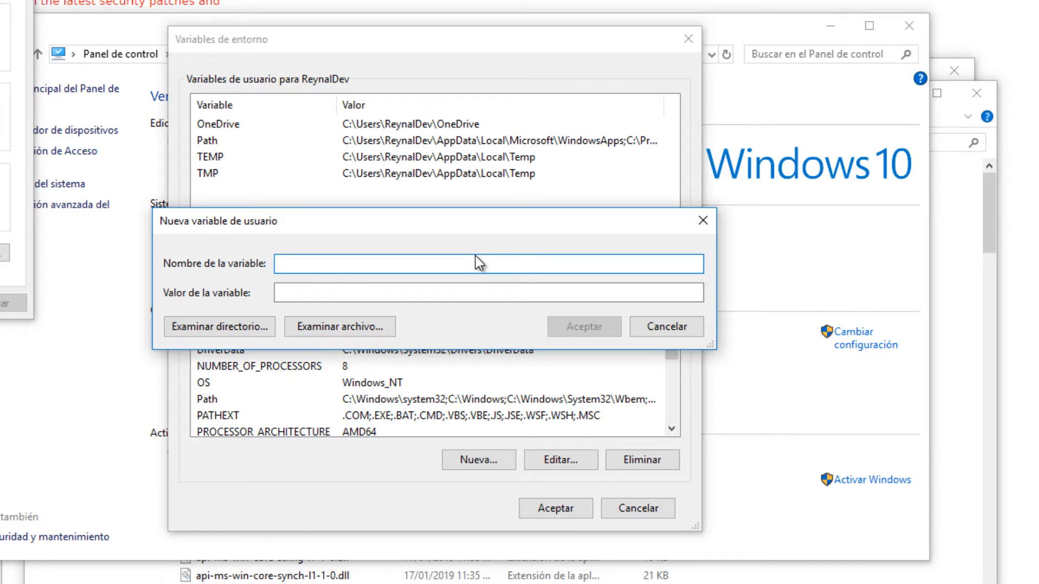
type("JA")
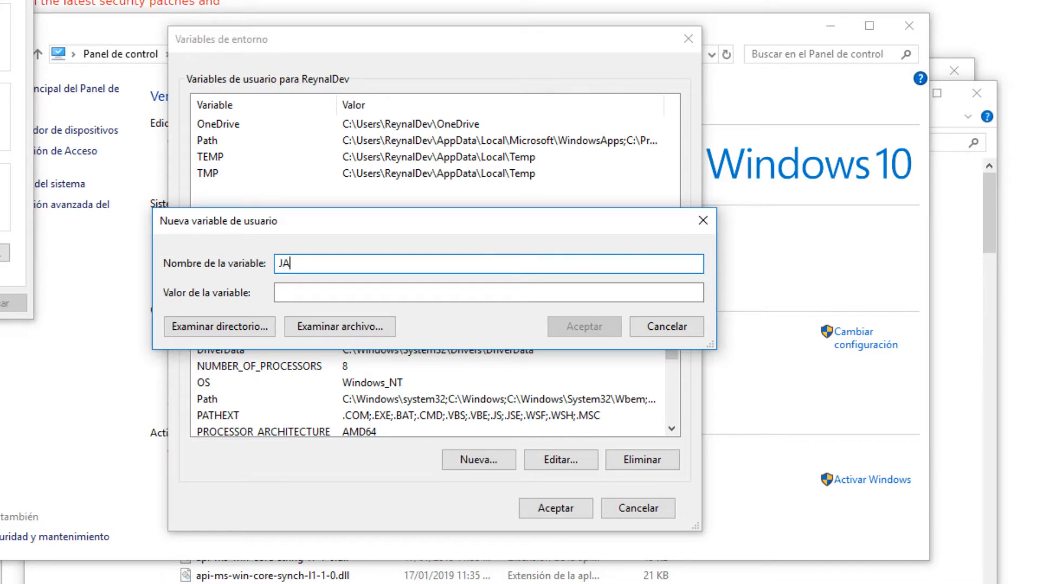
type("VA_HOME")
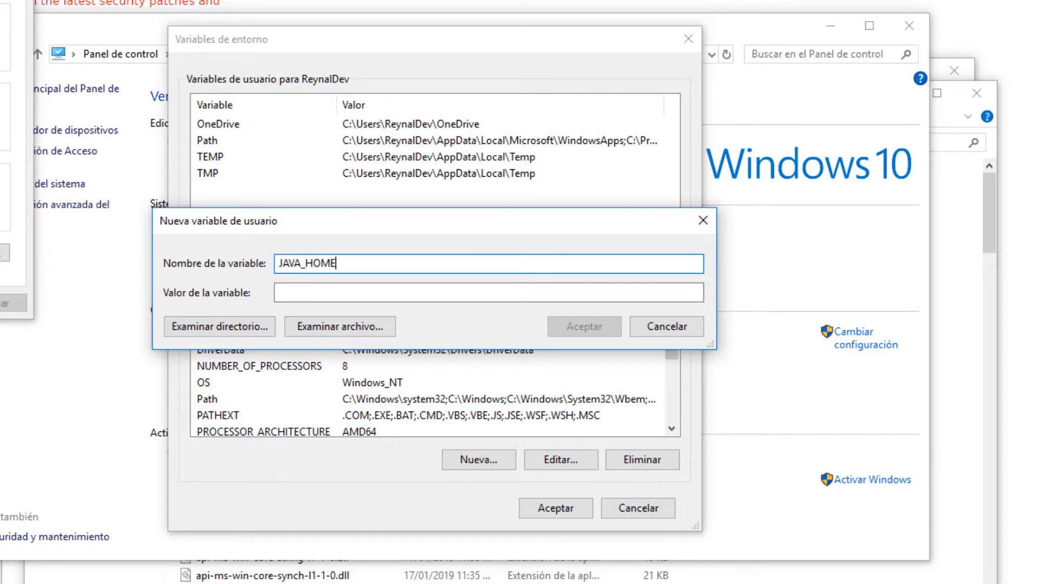
left_click(488, 293)
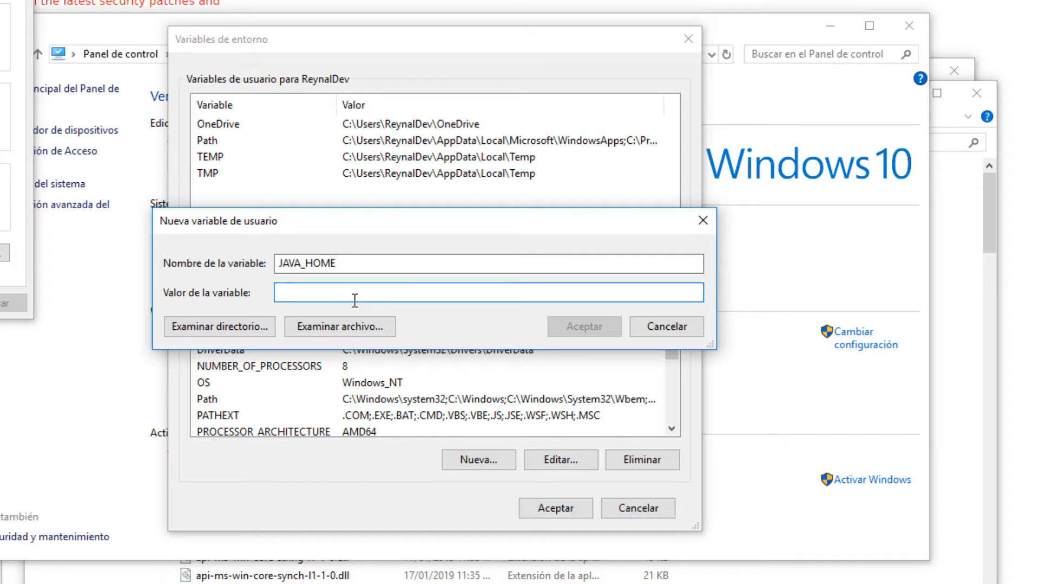
type("C:\\Program Files\\Java\\jdk-11.0.2\\bin")
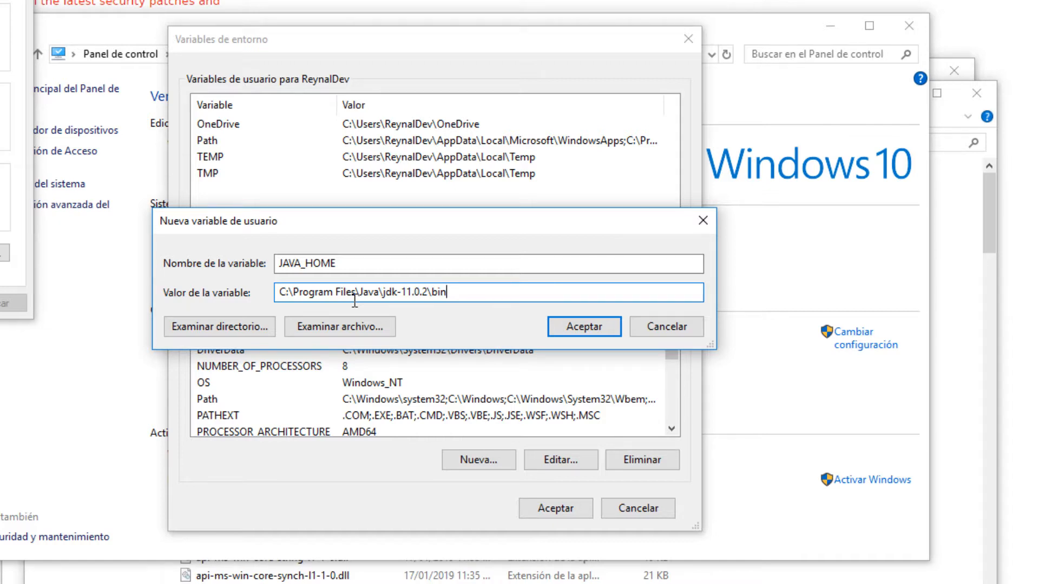
key("Backspace")
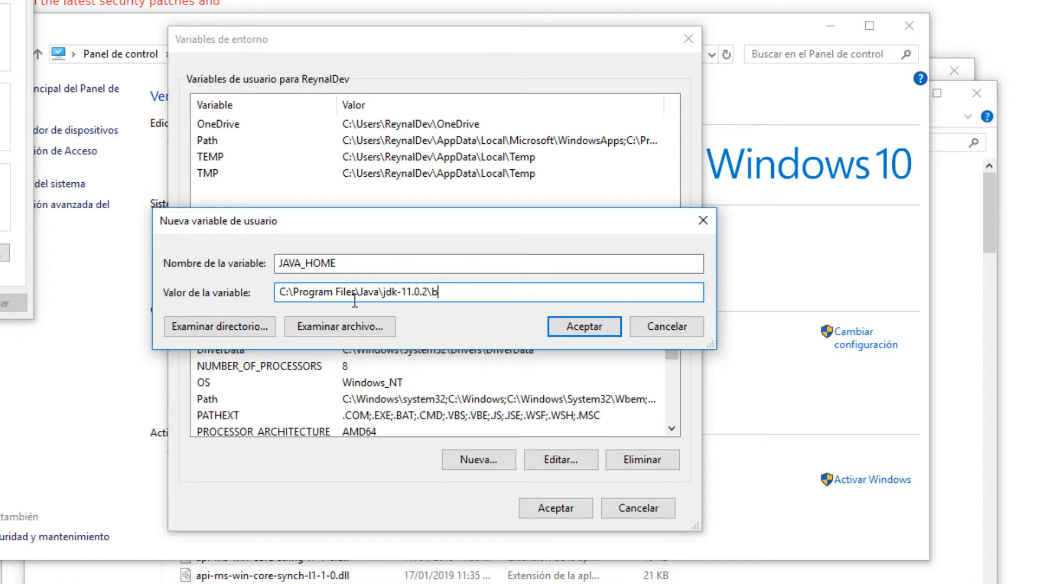
key("Backspace")
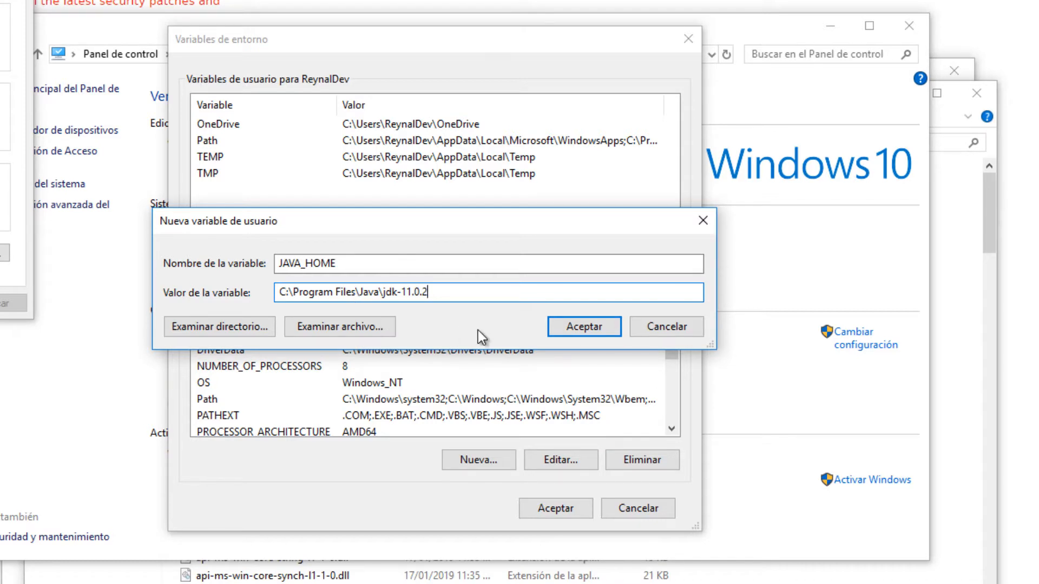
left_click(583, 326)
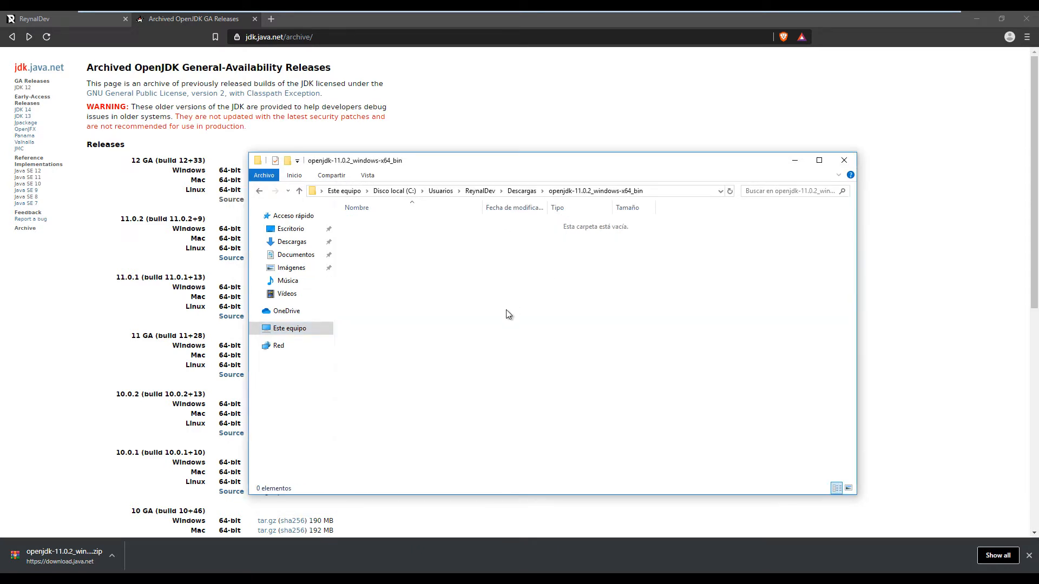
Run cmd and execute java -version to see openjdk version 11.0.2 reported.
key("Win+r")
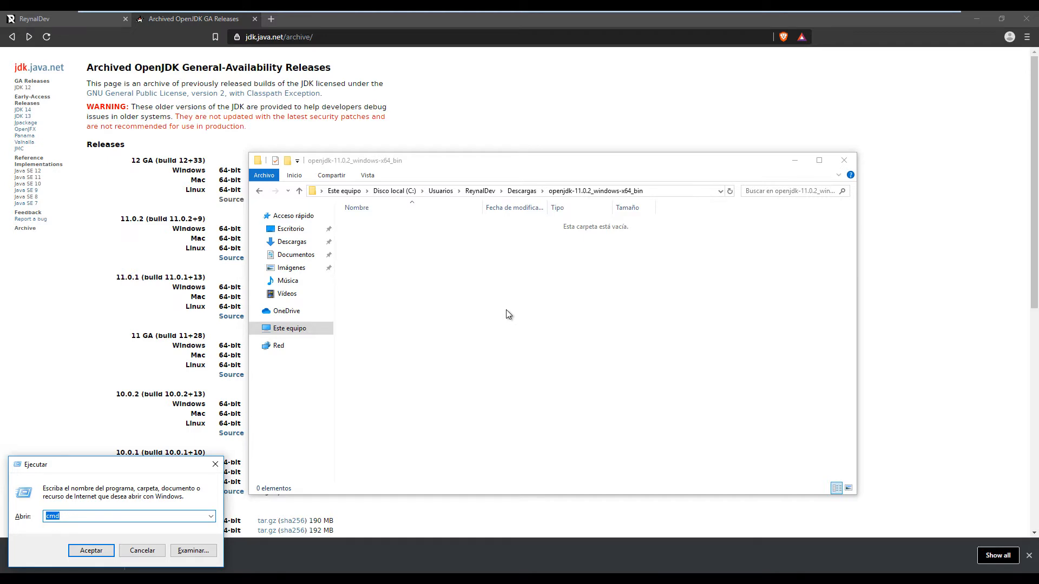
left_click(90, 551)
type("java")
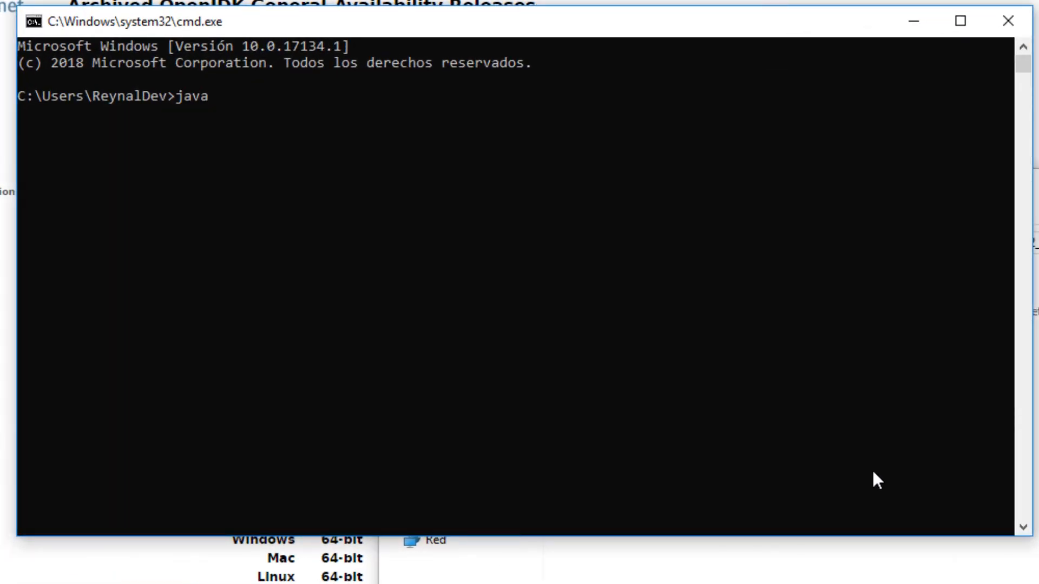
type("-v")
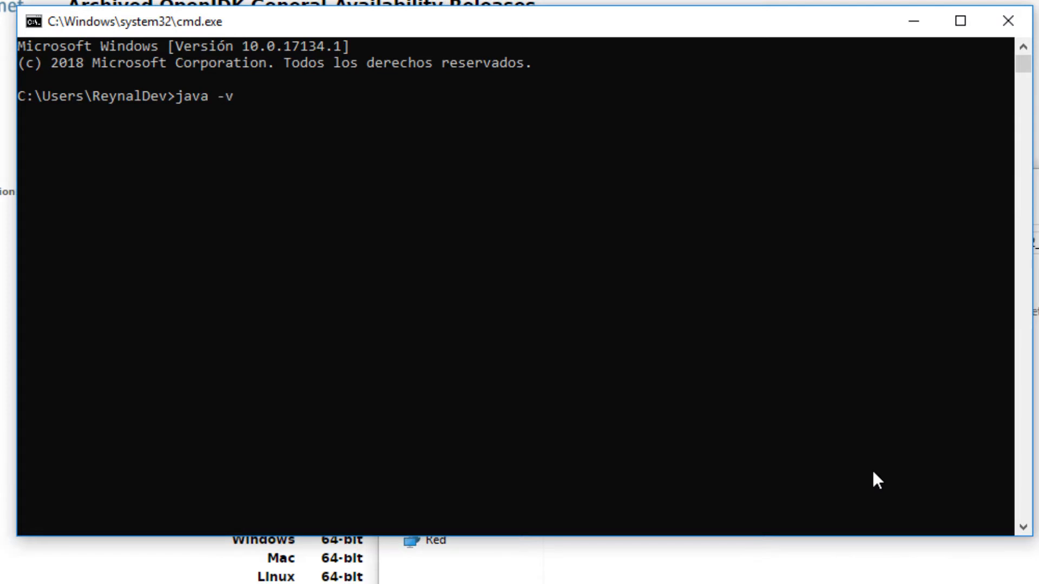
key("Return")
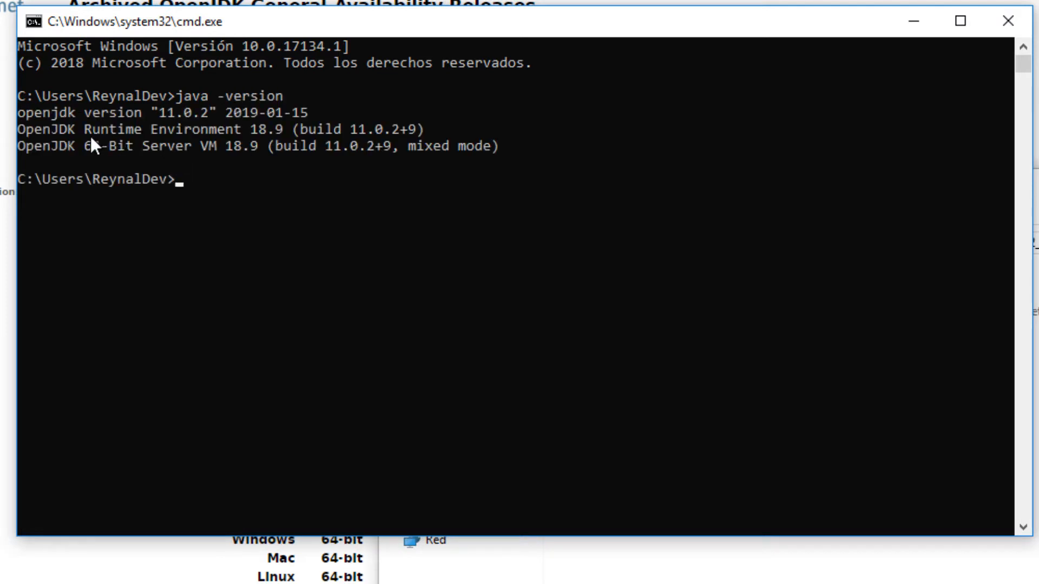